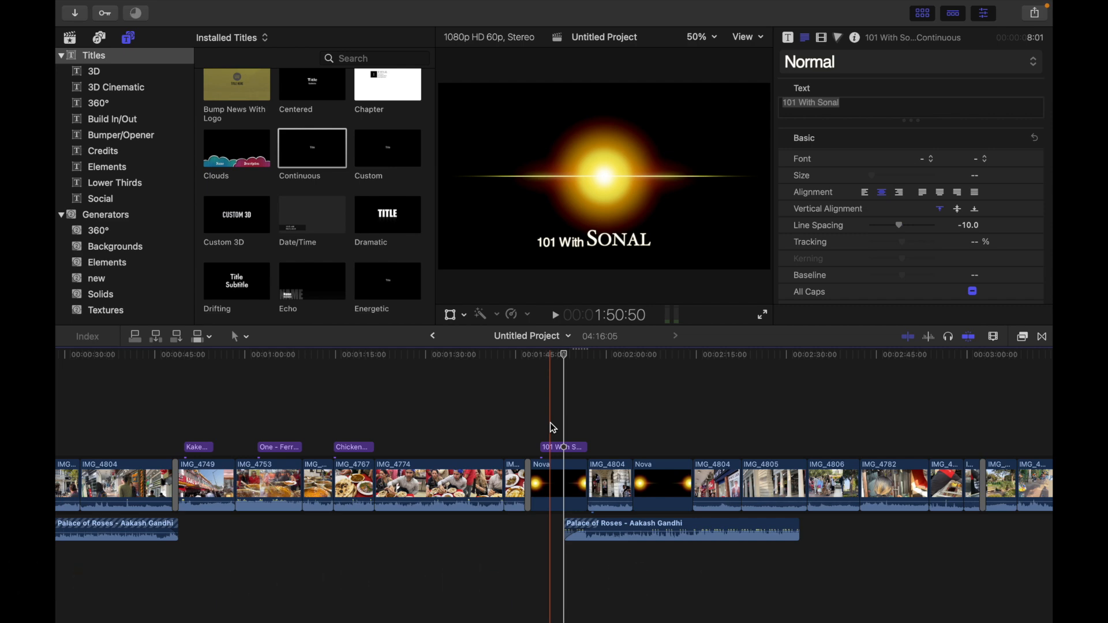
Select the '101 With Sonal' title and highlight SONAL, shown as Hoefler Text Regular at 124.
left_click(923, 404)
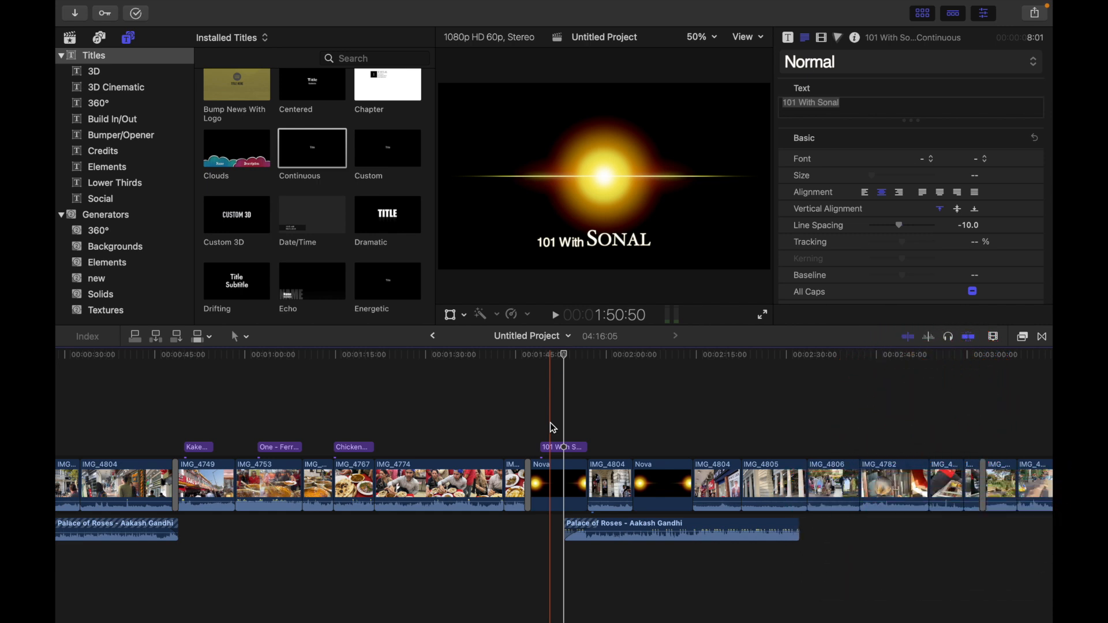
left_click(562, 447)
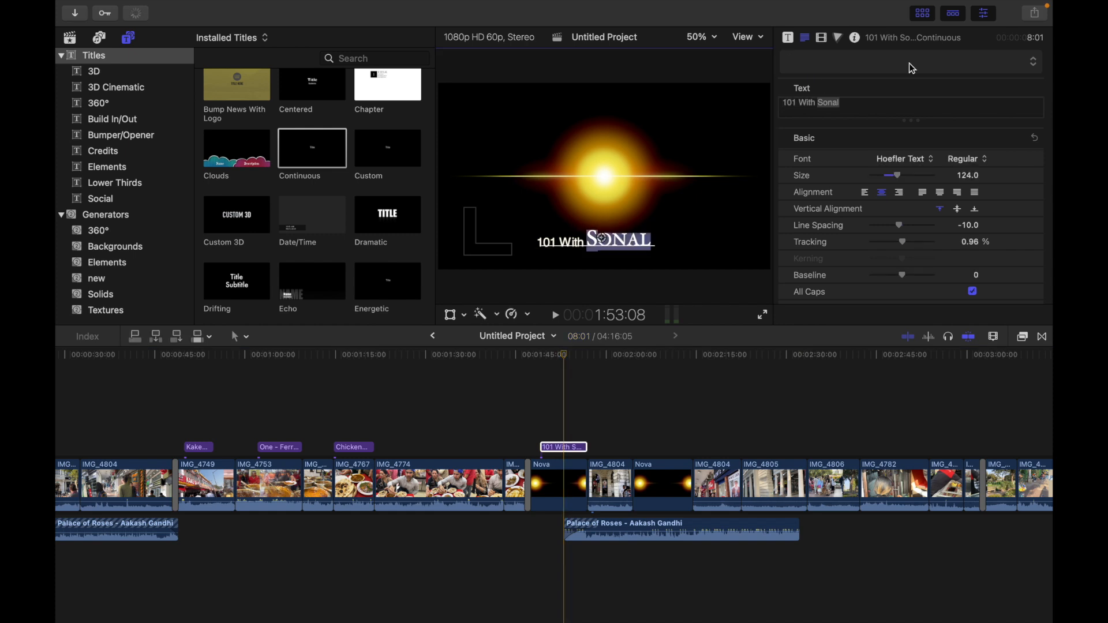
Set SONAL's font to Hiragino Sans with weight W3.
left_click(900, 158)
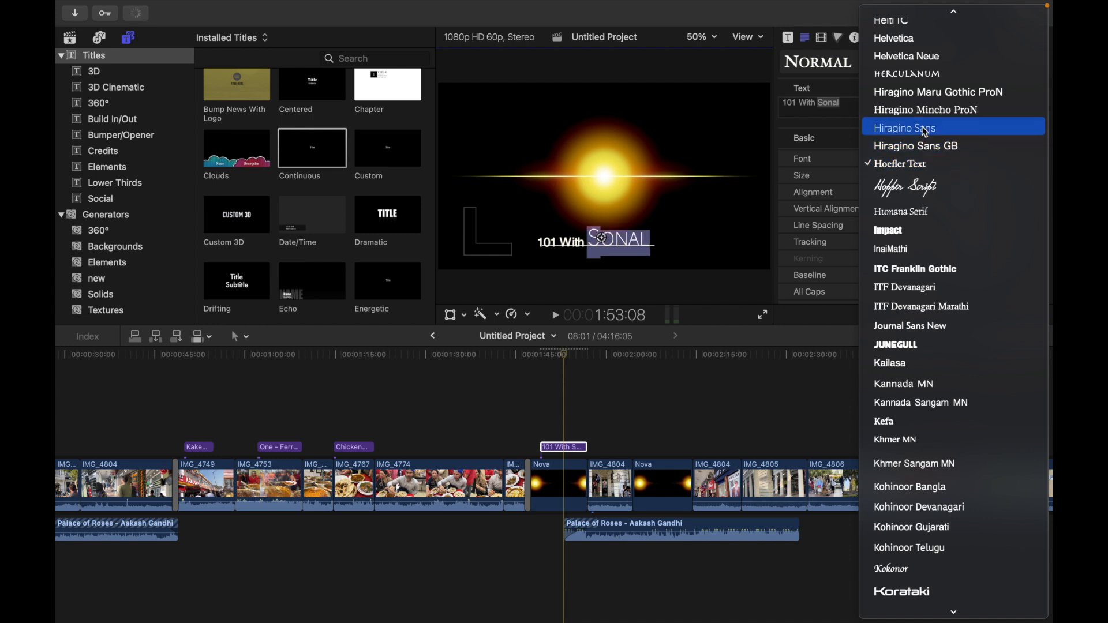
left_click(905, 127)
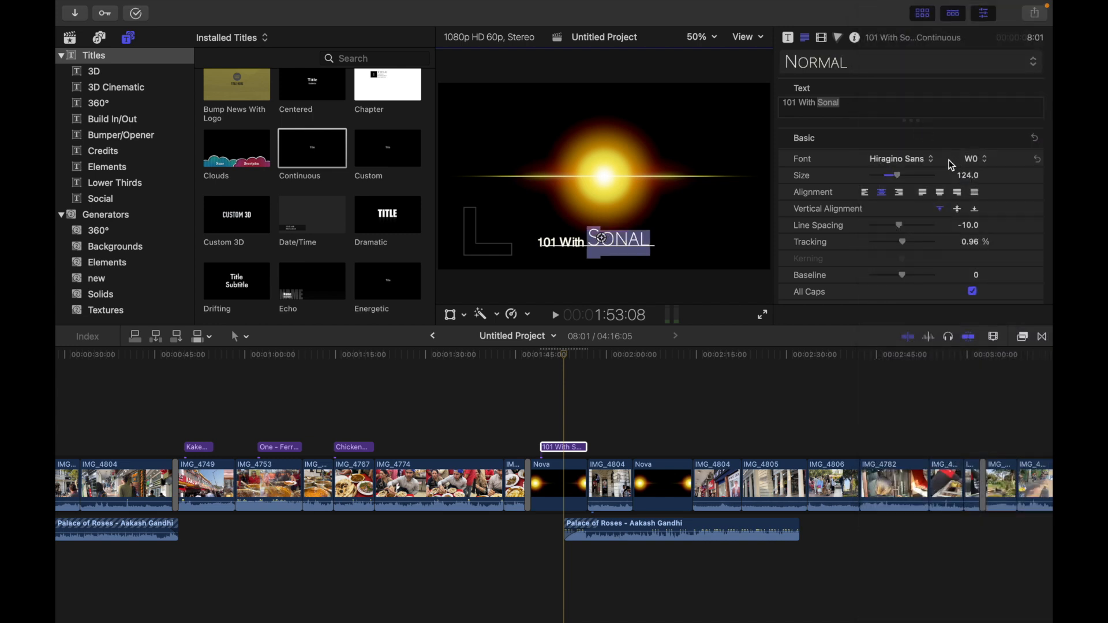
left_click(974, 158)
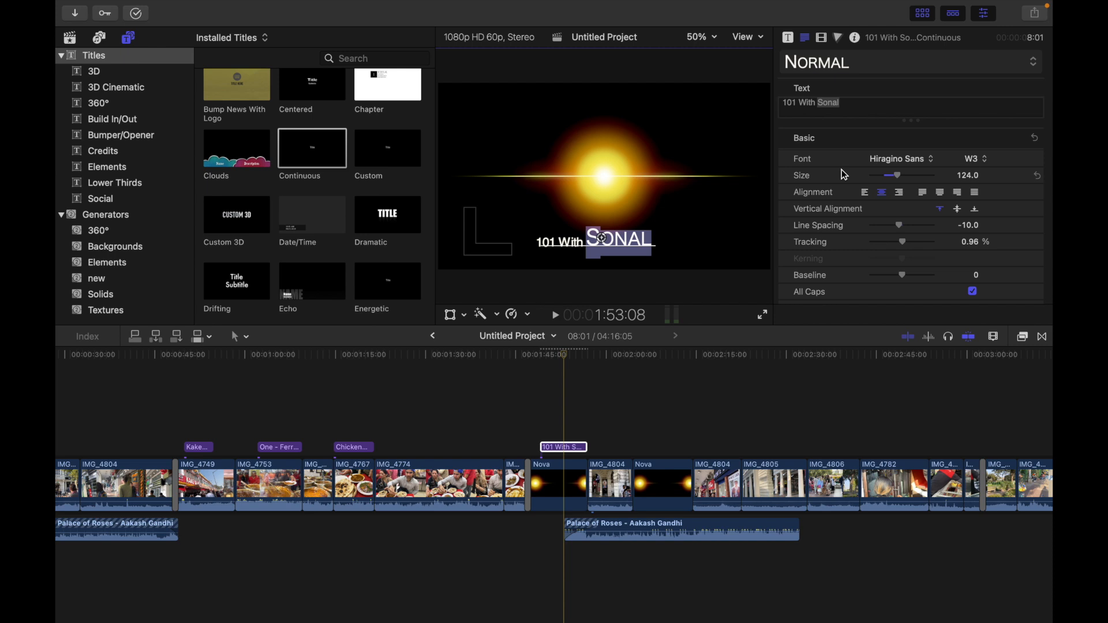
mouse_move(898, 179)
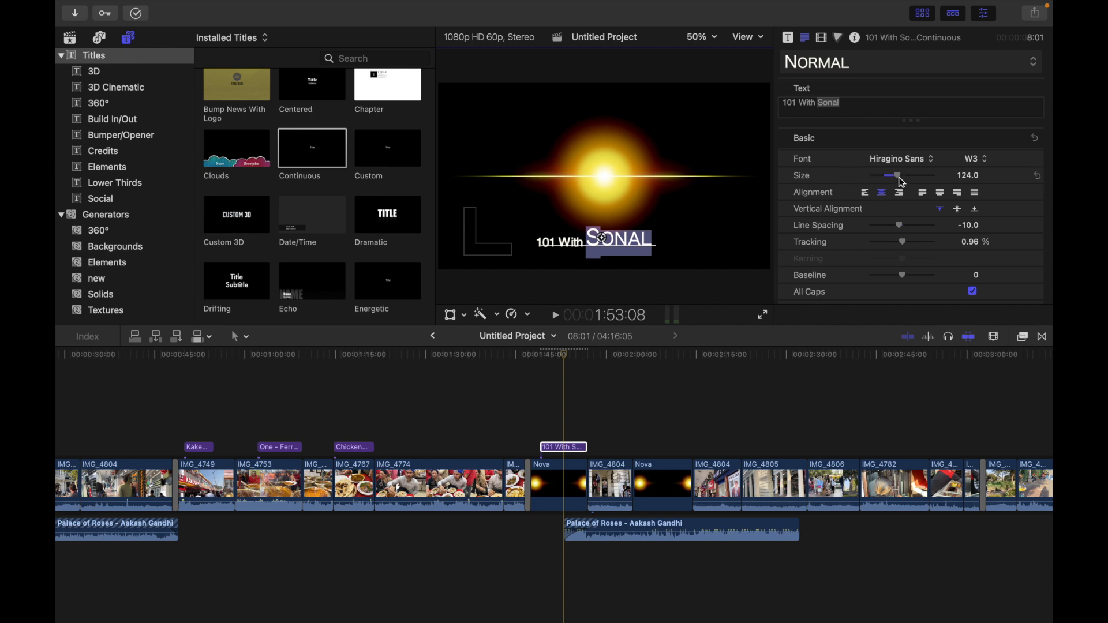
Adjust SONAL's size via the slider, settling at 130.
left_click_drag(895, 175, 858, 174)
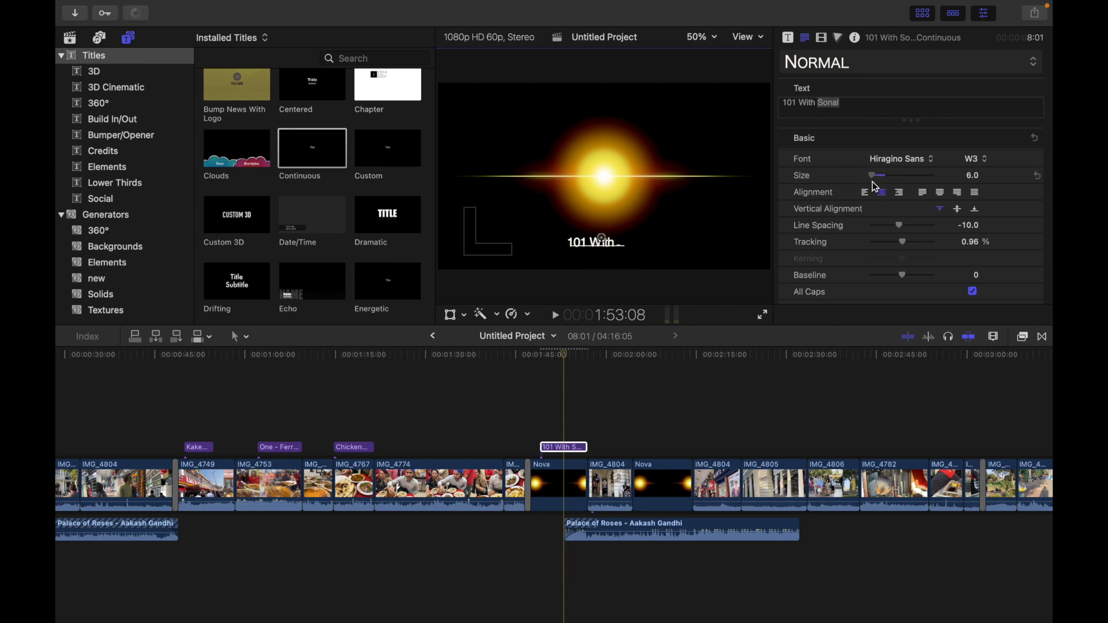
left_click_drag(859, 175, 899, 175)
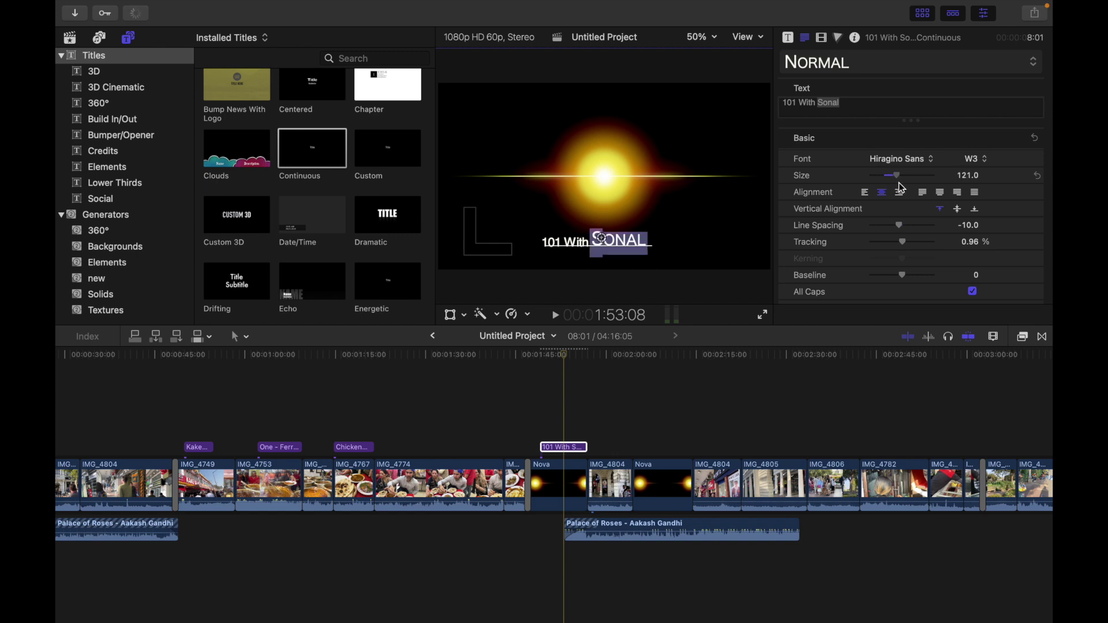
left_click_drag(895, 175, 901, 174)
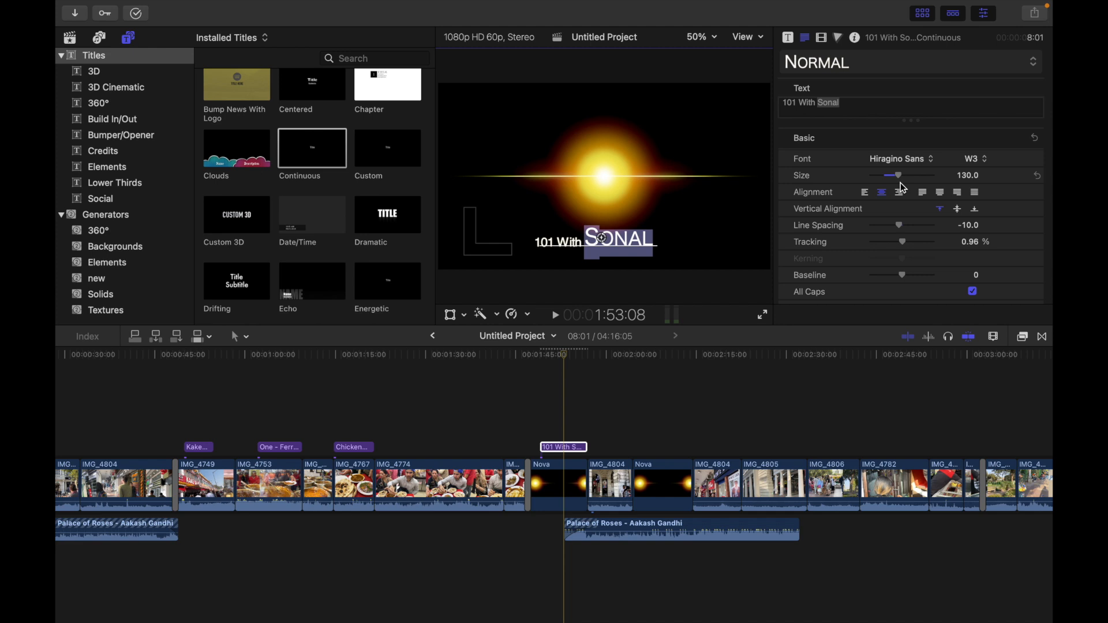
left_click(899, 191)
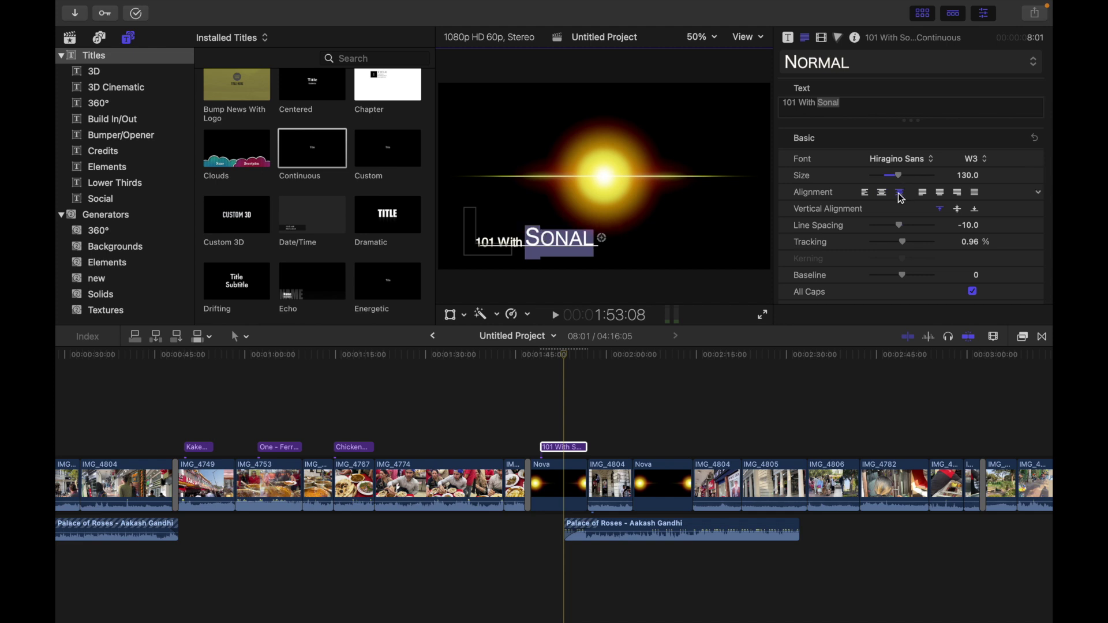
left_click(882, 191)
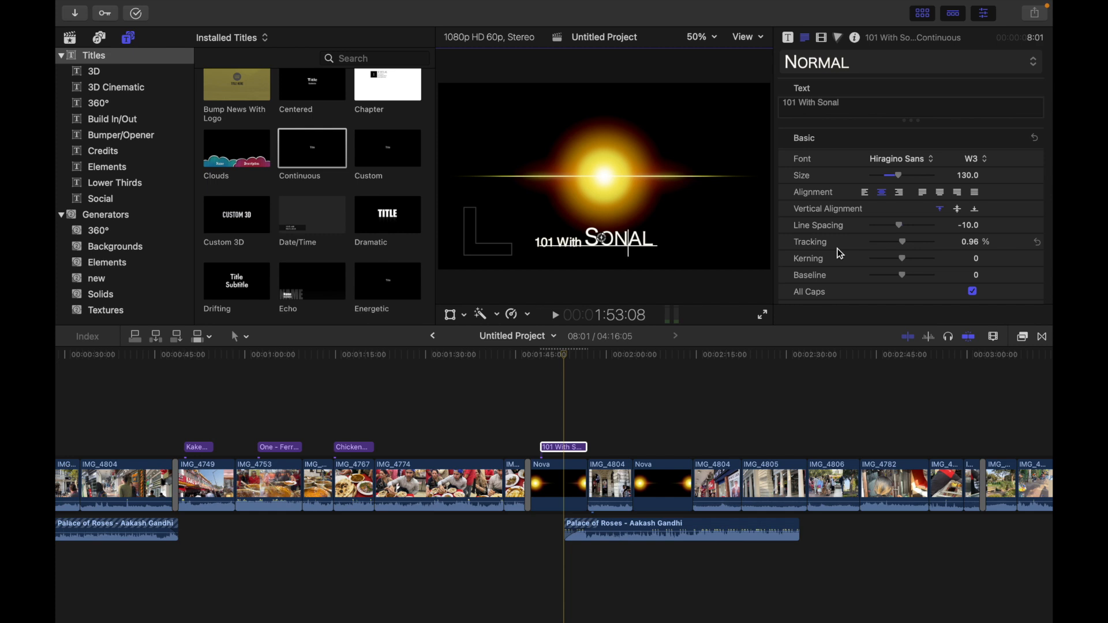
mouse_move(905, 243)
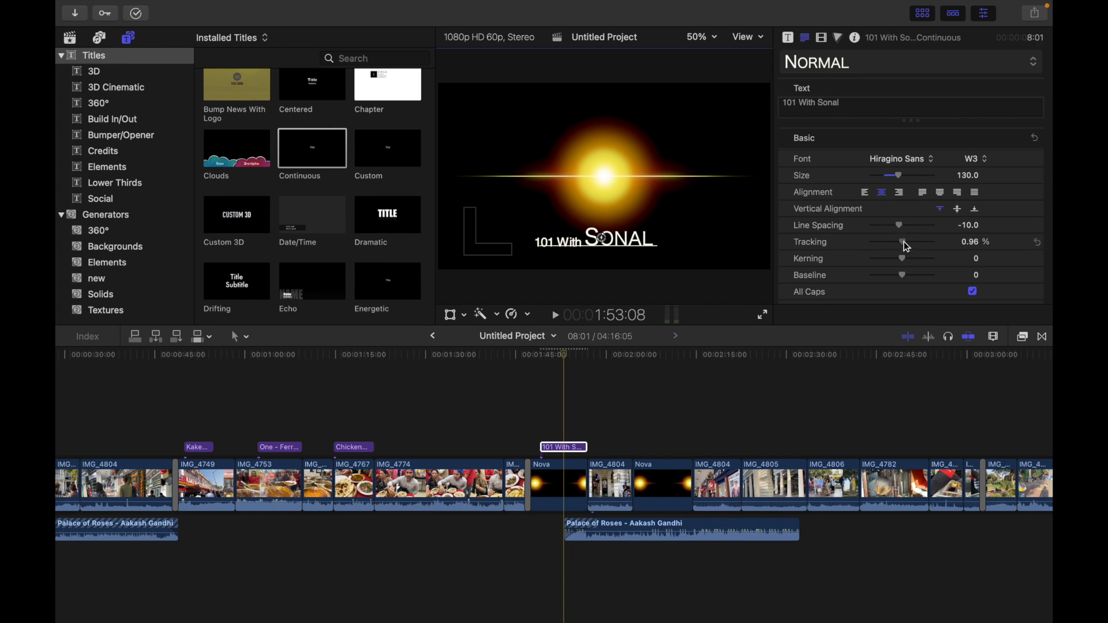
Widen the title's letter spacing, setting tracking to 10.34%.
left_click_drag(902, 242, 901, 241)
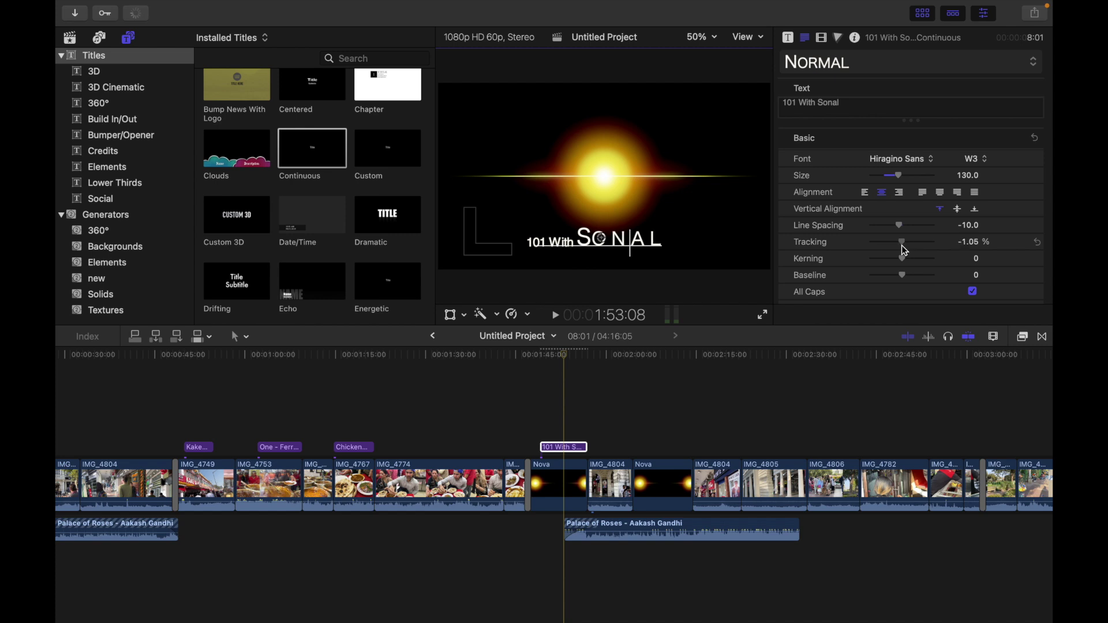
left_click_drag(902, 241, 897, 241)
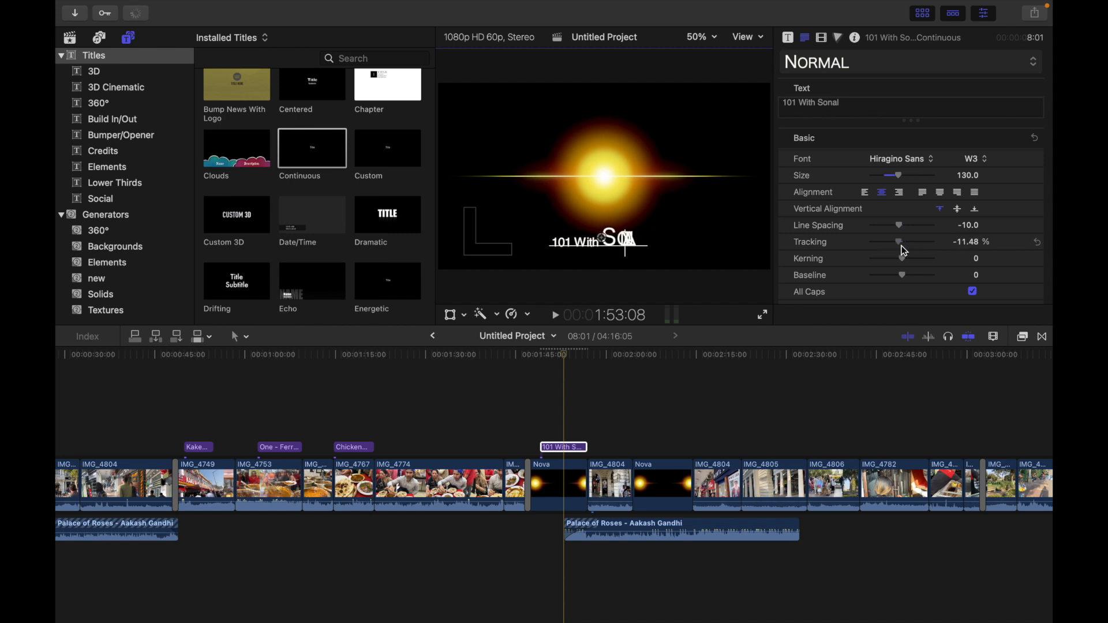
left_click_drag(897, 241, 907, 241)
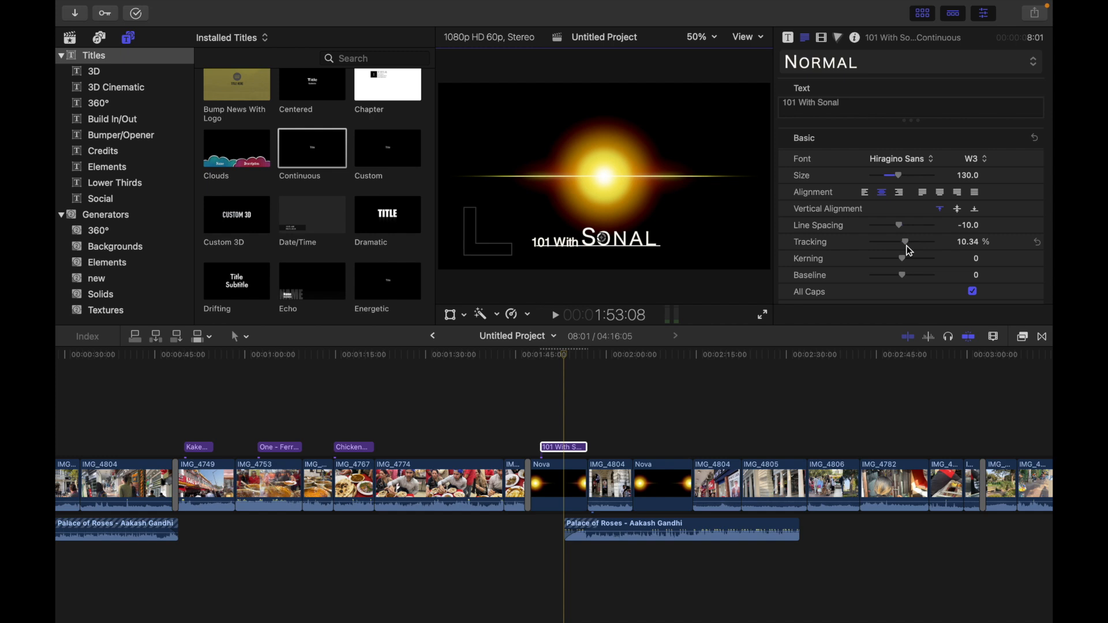
Try tighter and wider N–A gaps, settling kerning at 19.
left_click_drag(902, 258, 893, 257)
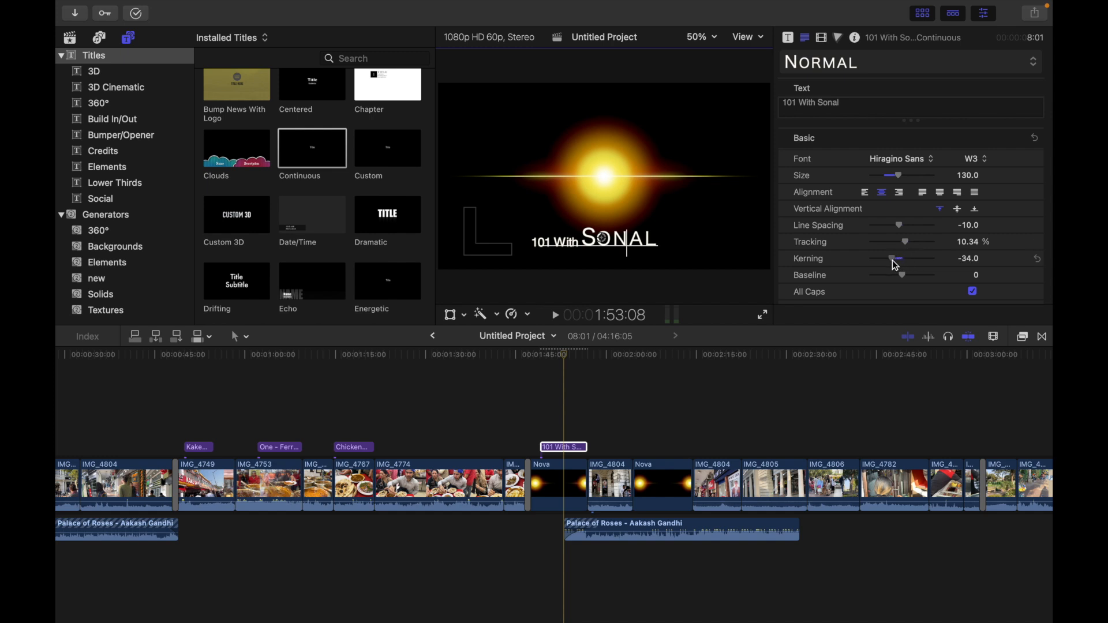
left_click_drag(892, 258, 898, 258)
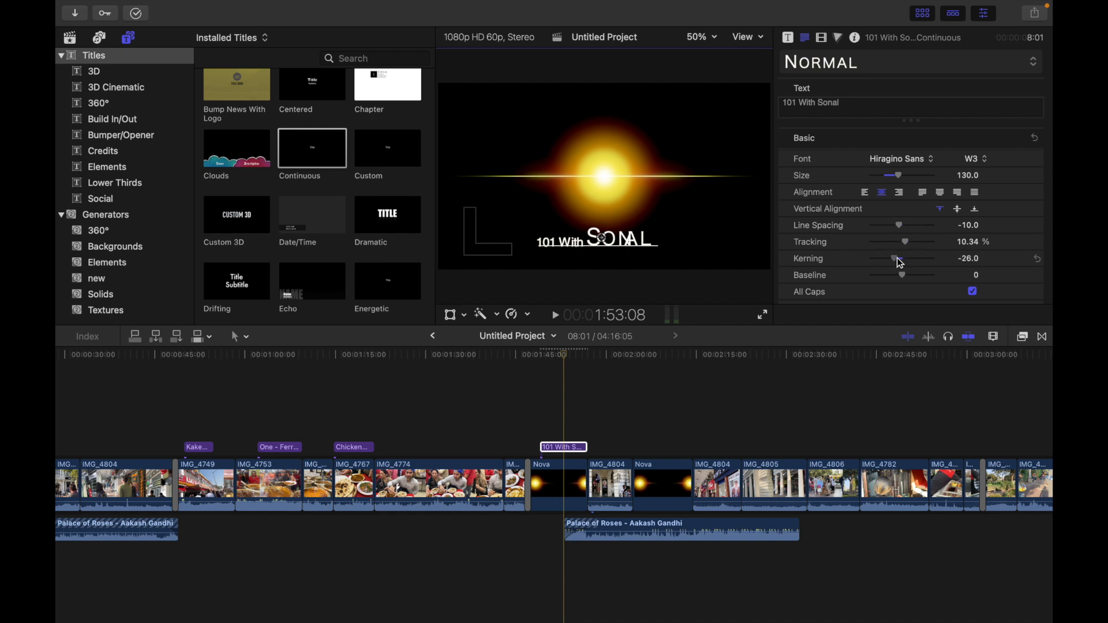
left_click_drag(896, 258, 922, 257)
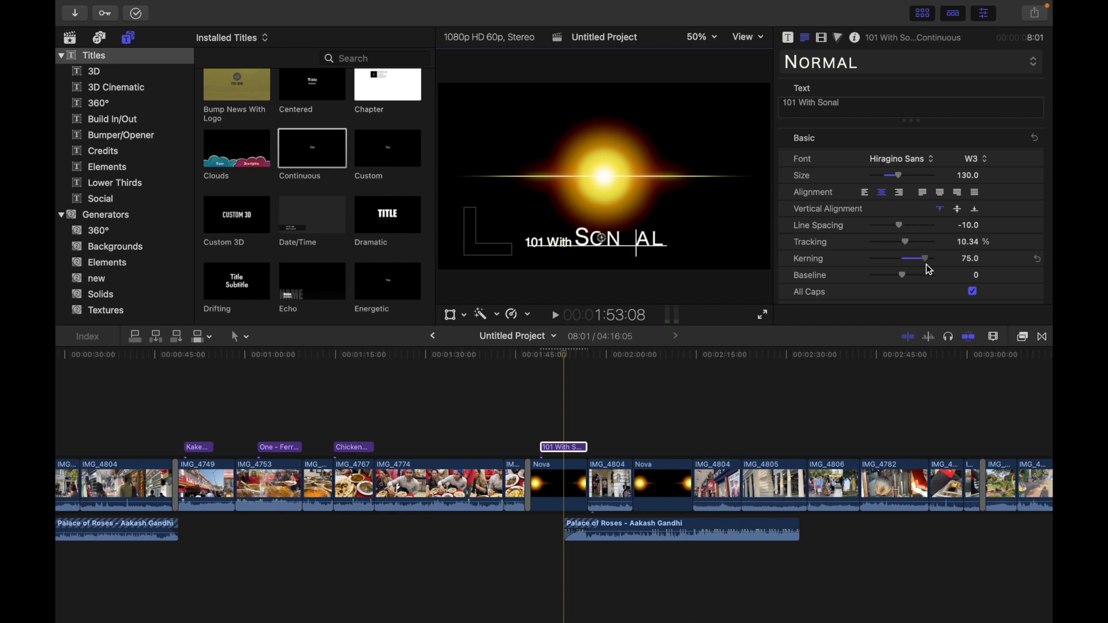
left_click_drag(924, 258, 907, 257)
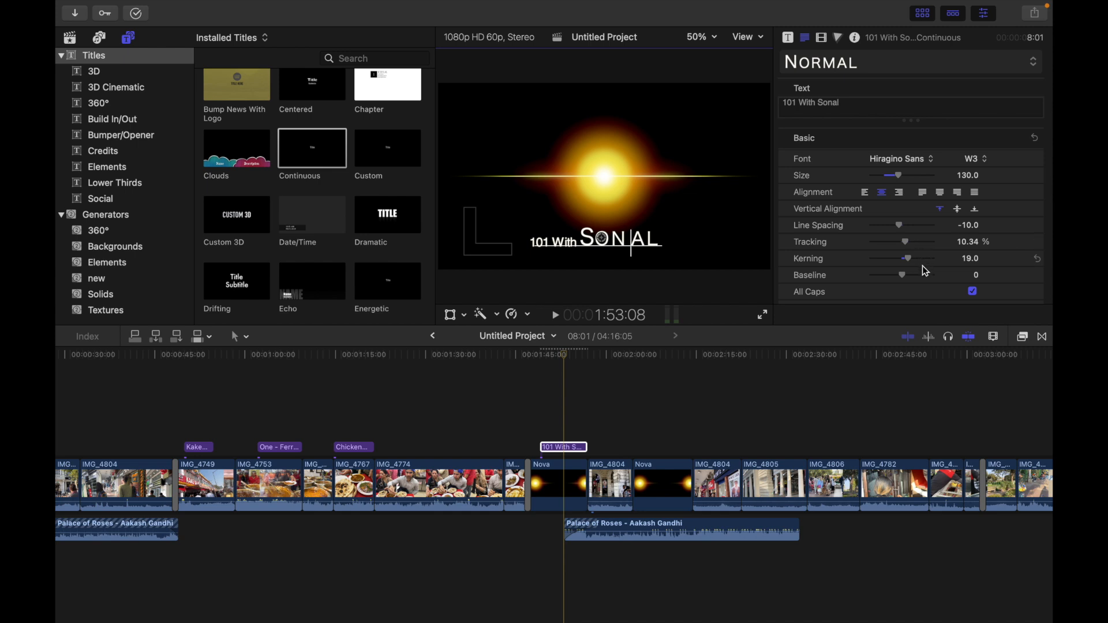
Raise and lower SONAL's baseline, then return it to 0.
left_click_drag(906, 274, 915, 274)
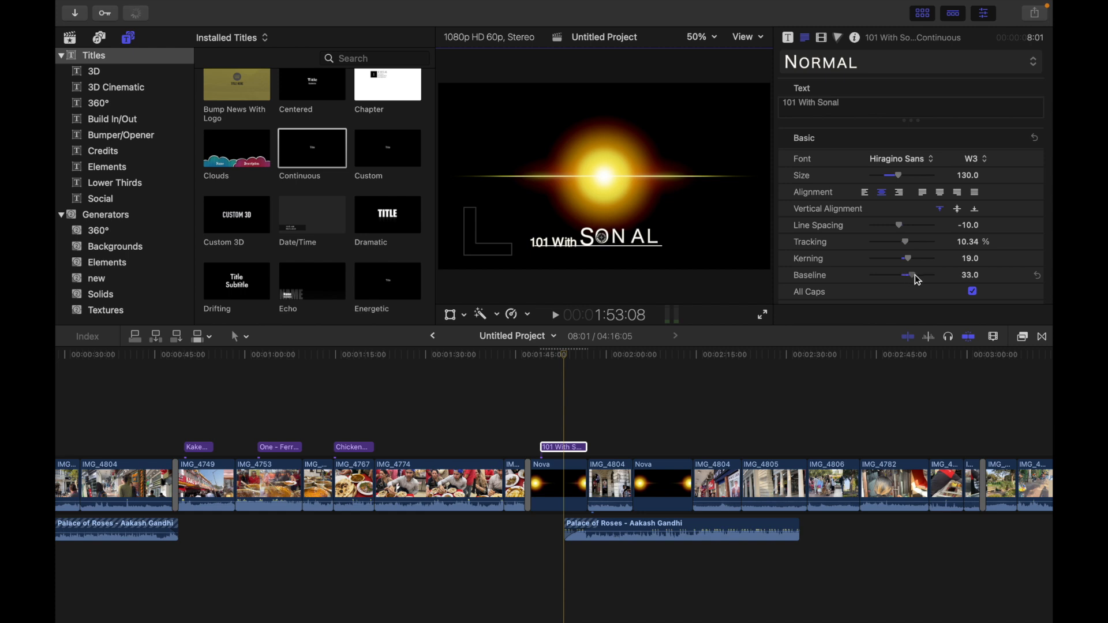
left_click_drag(911, 274, 892, 275)
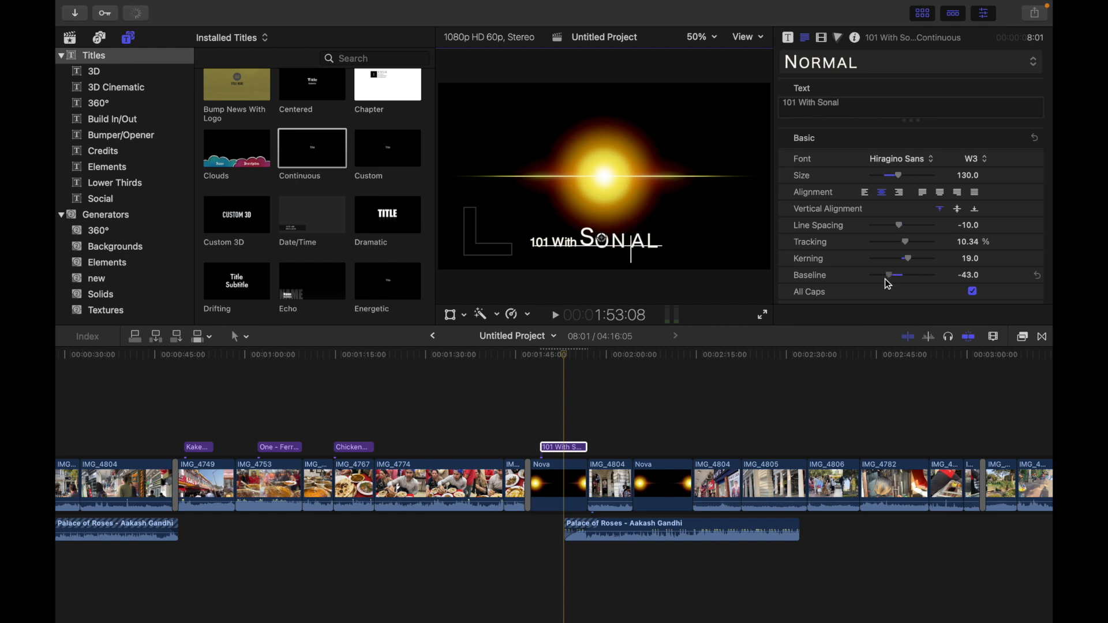
left_click_drag(895, 275, 892, 275)
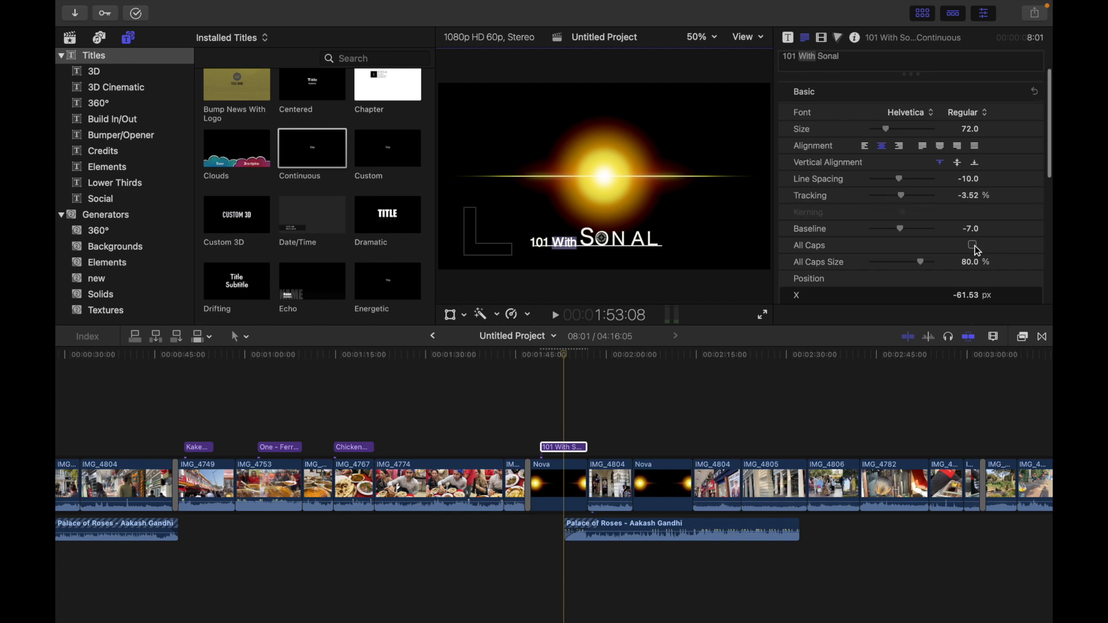
Turn on All Caps for the word With.
left_click(971, 245)
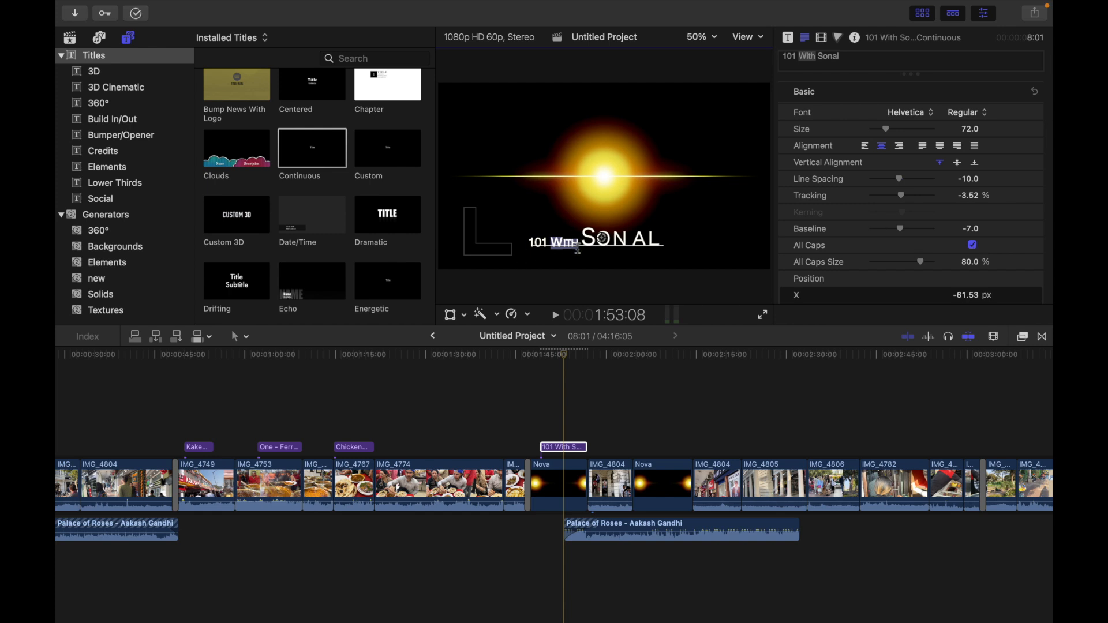
mouse_move(849, 273)
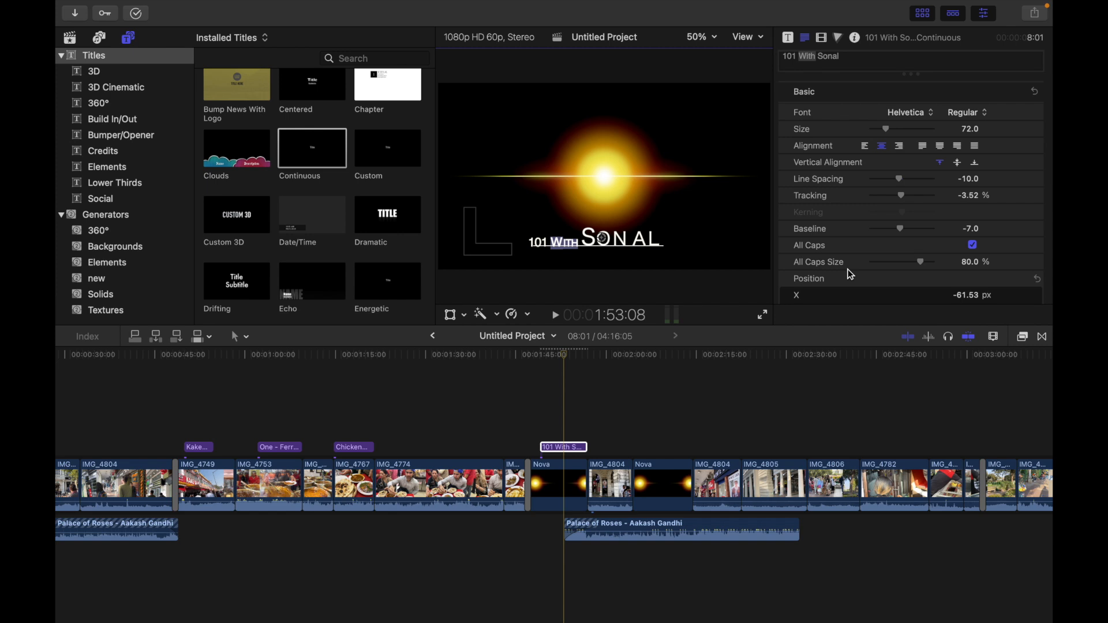
Adjust the All Caps Size of With, settling at about 47%.
left_click_drag(921, 262, 919, 262)
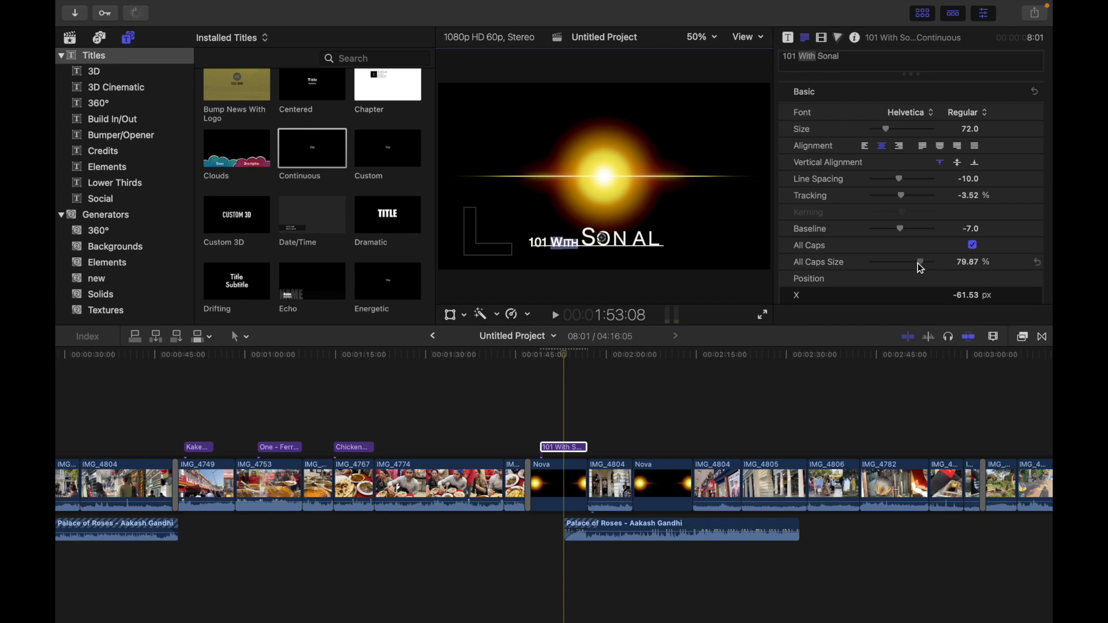
left_click_drag(920, 261, 912, 262)
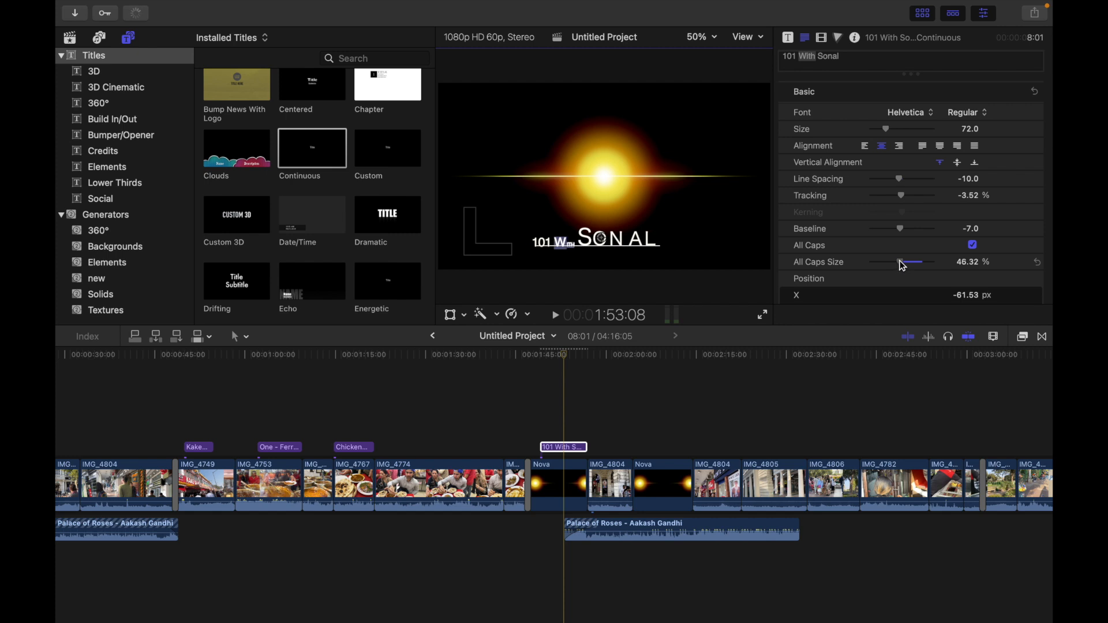
left_click_drag(910, 262, 929, 261)
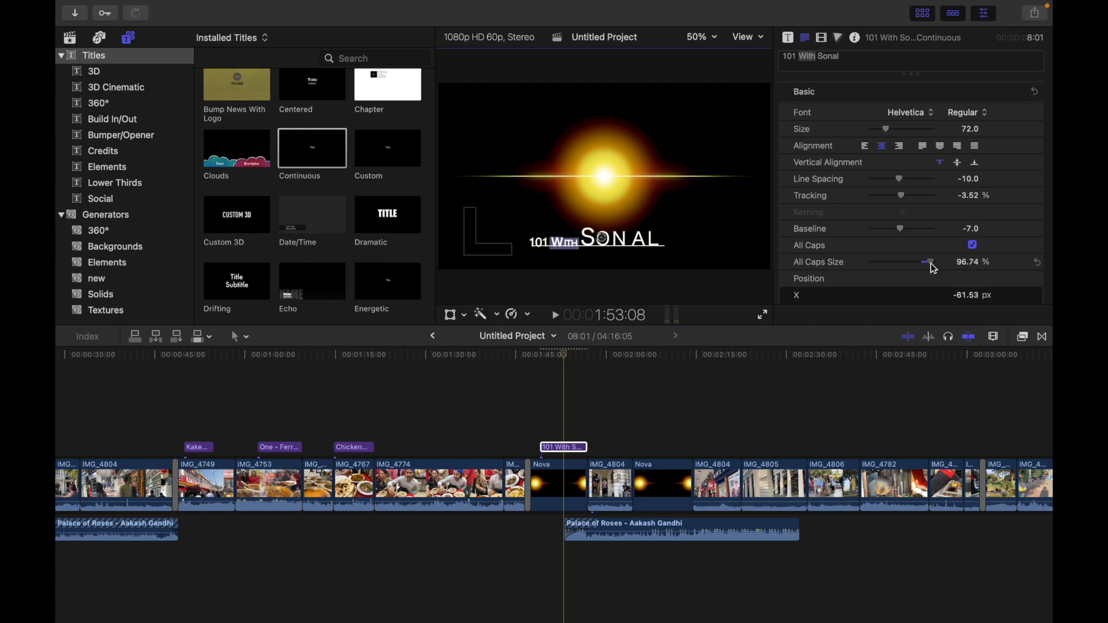
left_click_drag(930, 262, 911, 262)
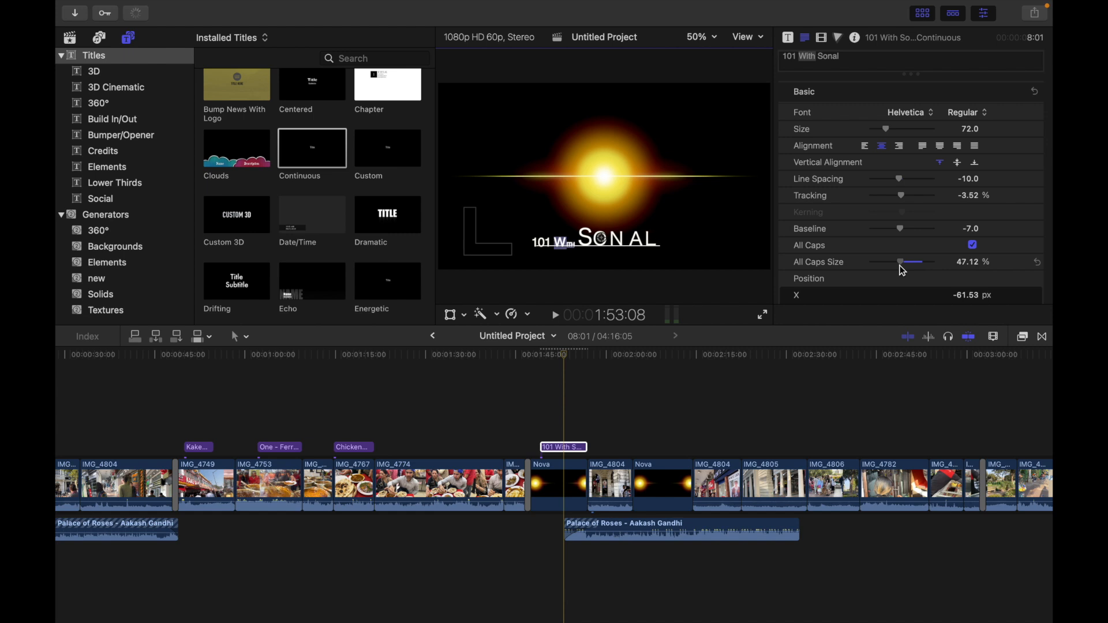
left_click_drag(911, 262, 911, 262)
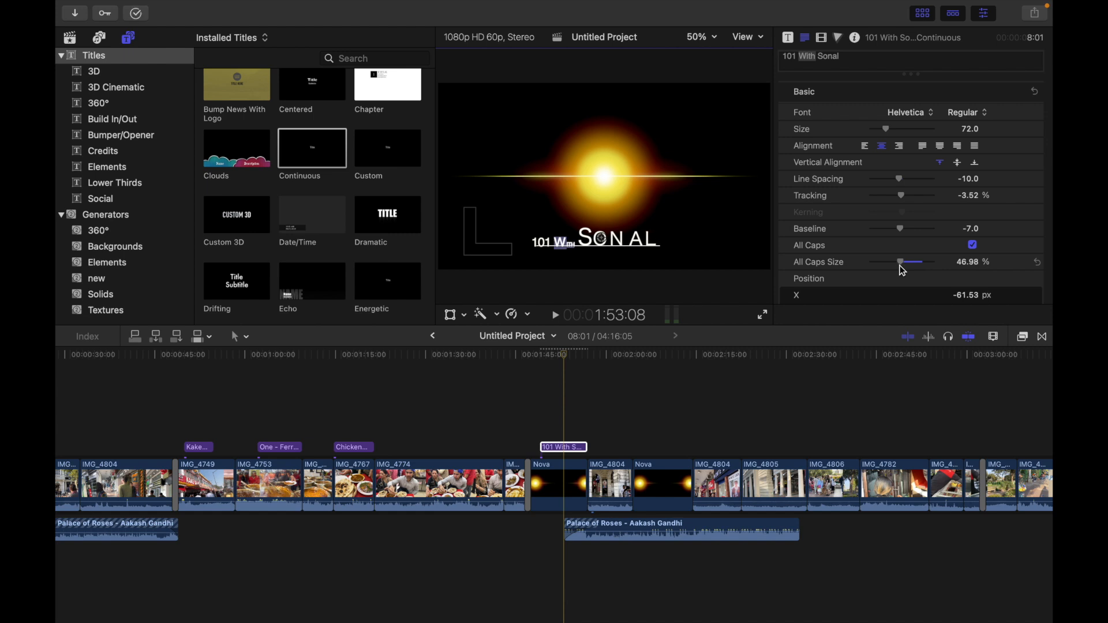